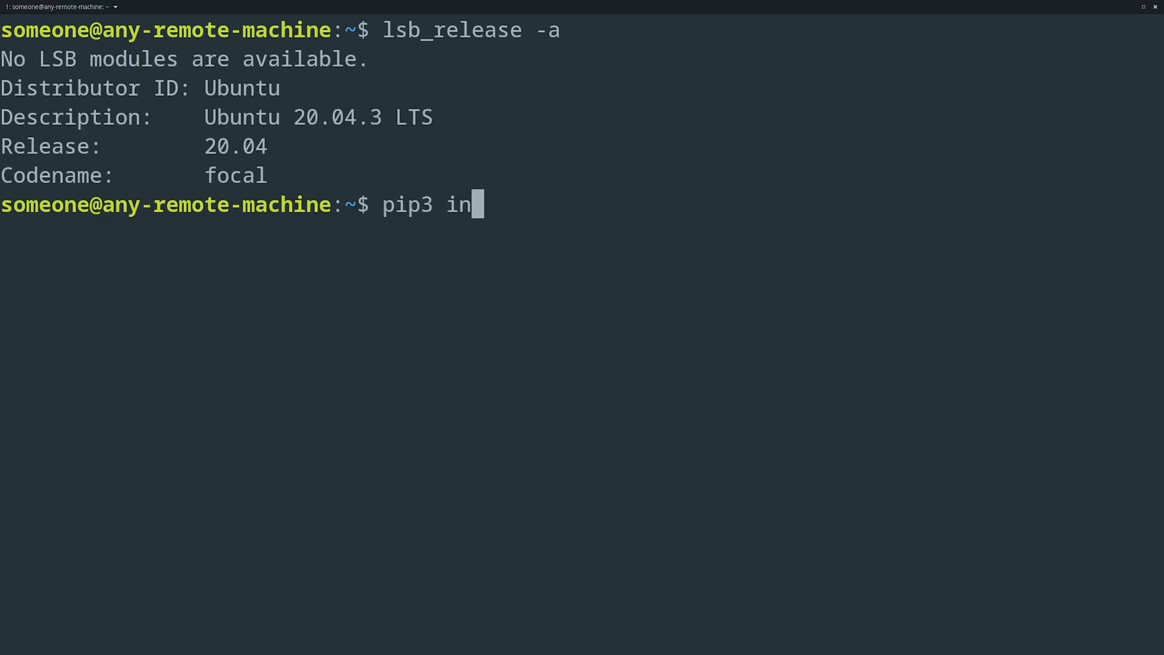
Install clearml-agent with pip3 and run clearml-agent init, pasting the api credentials config
{"action": "type", "text": "stall clearml-a"}
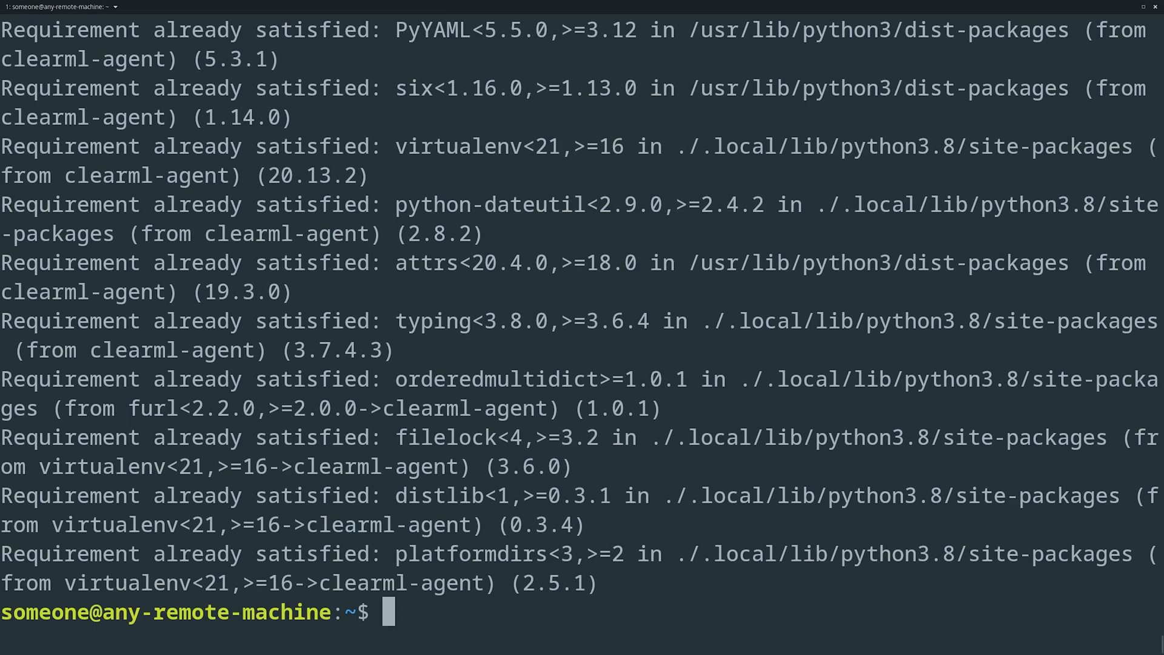
{"action": "type", "text": "clearml-agent init"}
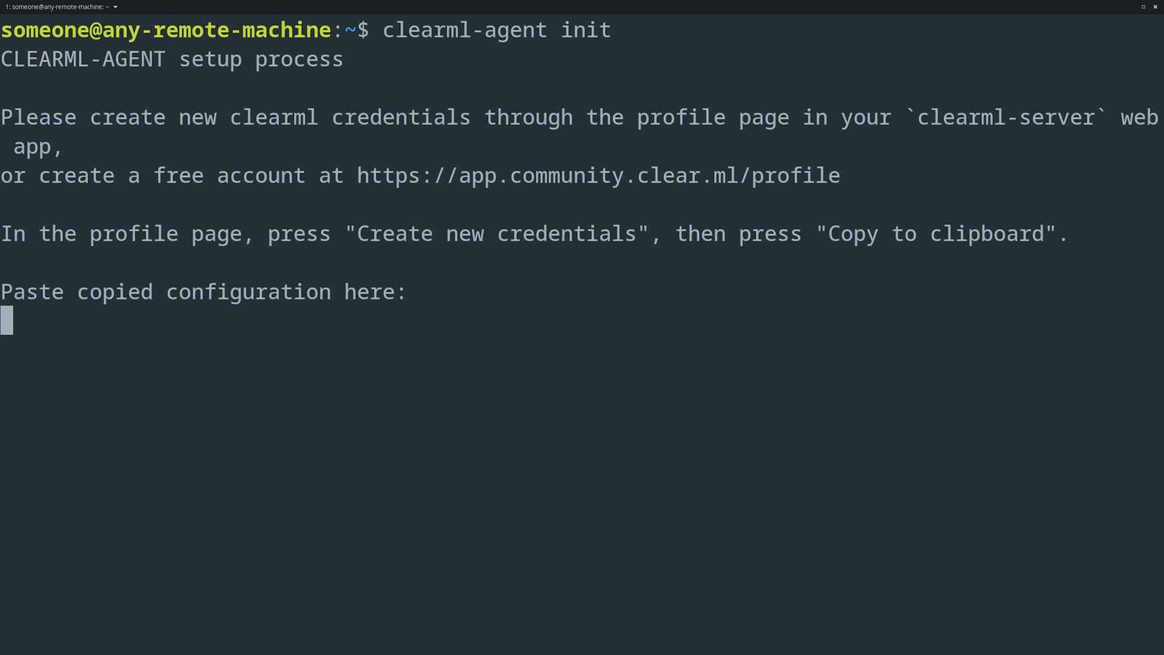
{"action": "type", "text": "api {"}
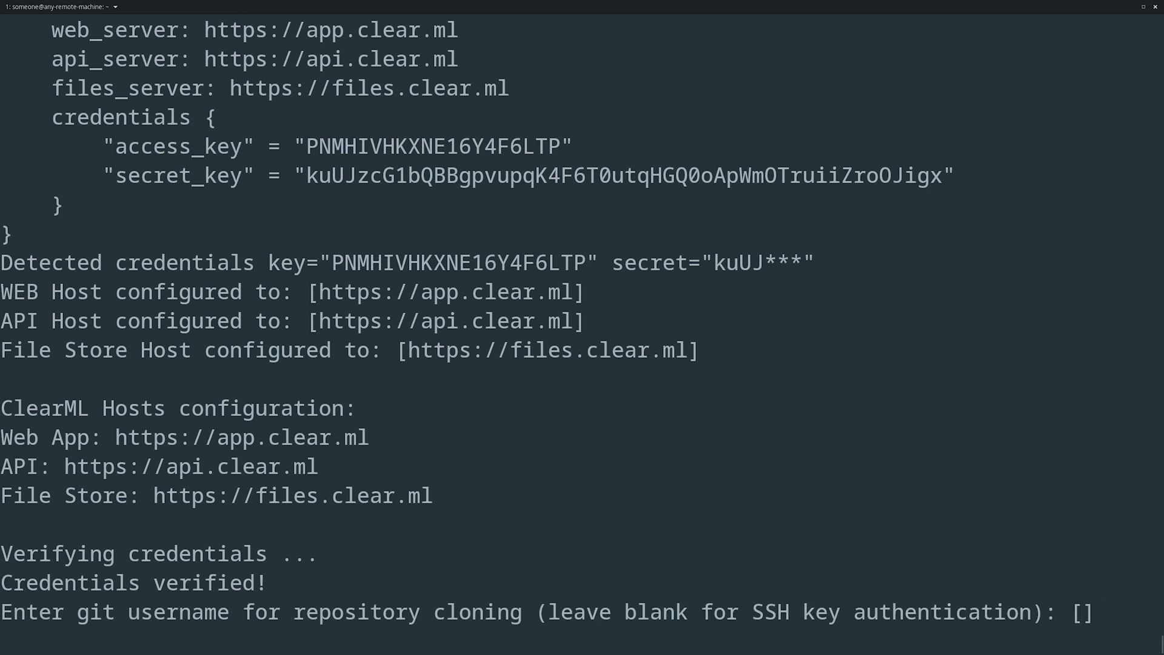
Enter the git username and password, leaving the extra package repository blank
{"action": "type", "text": "someone"}
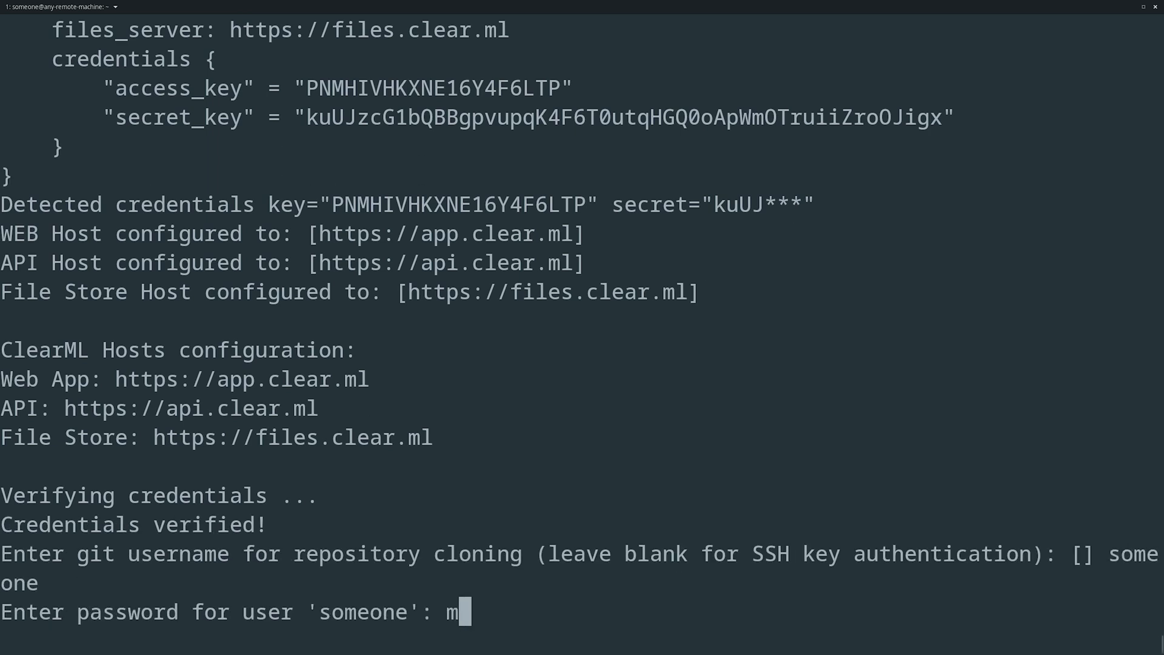
{"action": "type", "text": "ypassword"}
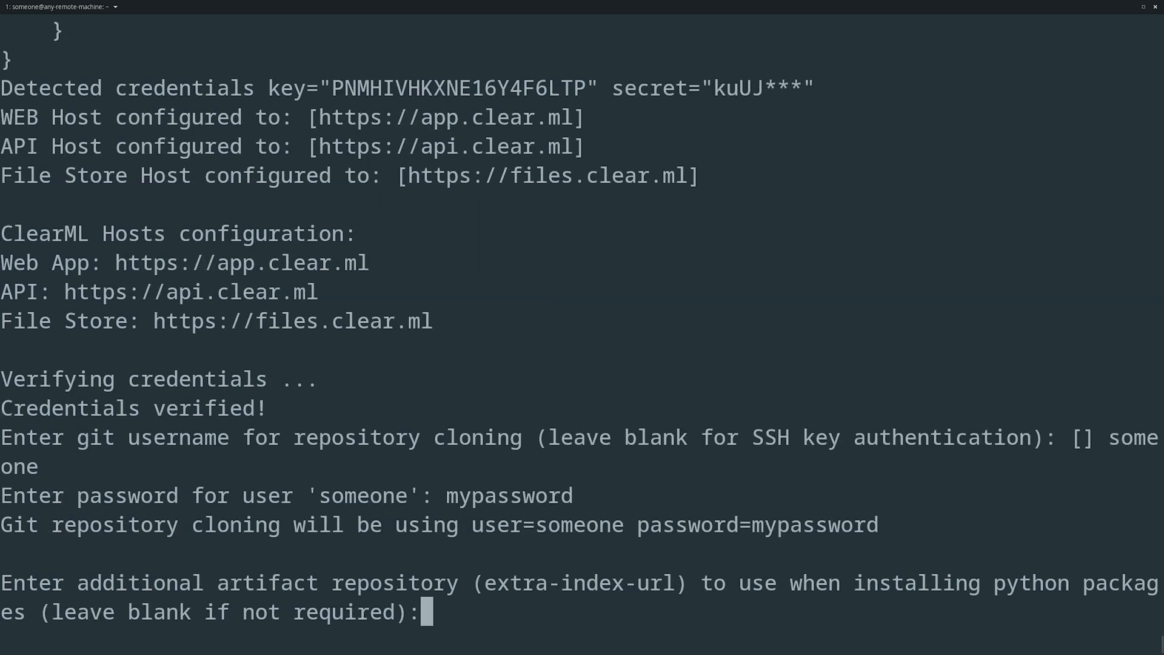
{"action": "key", "text": "enter"}
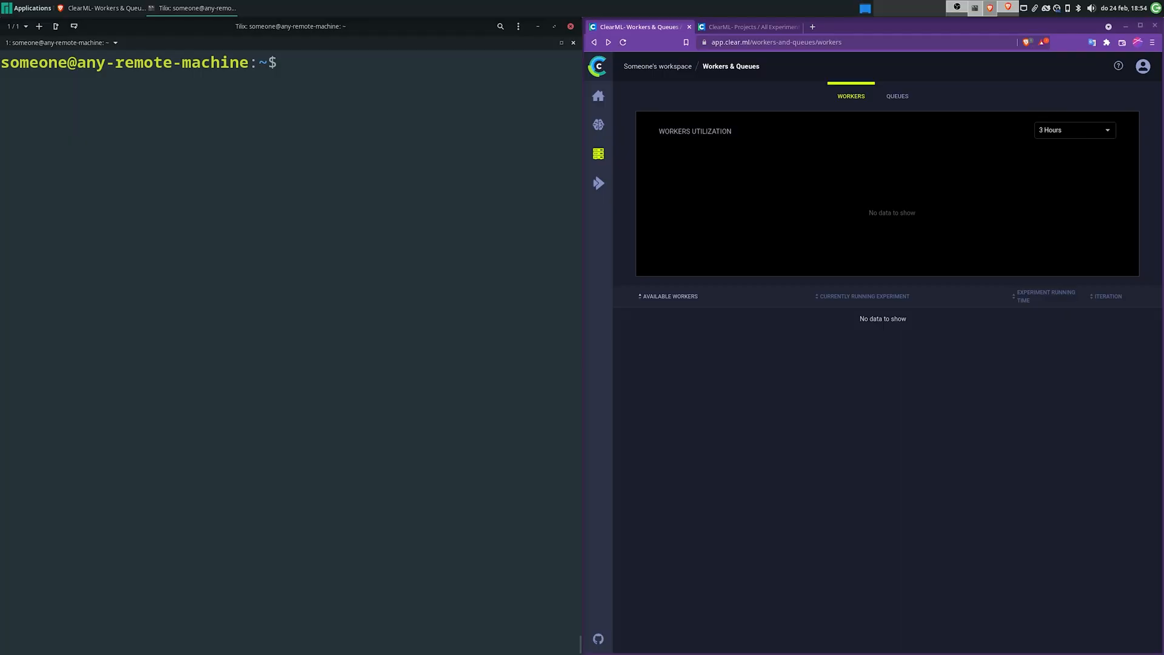
Launch the worker with the clearml-agent daemon command and its queue option
{"action": "type", "text": "clearml-ag"}
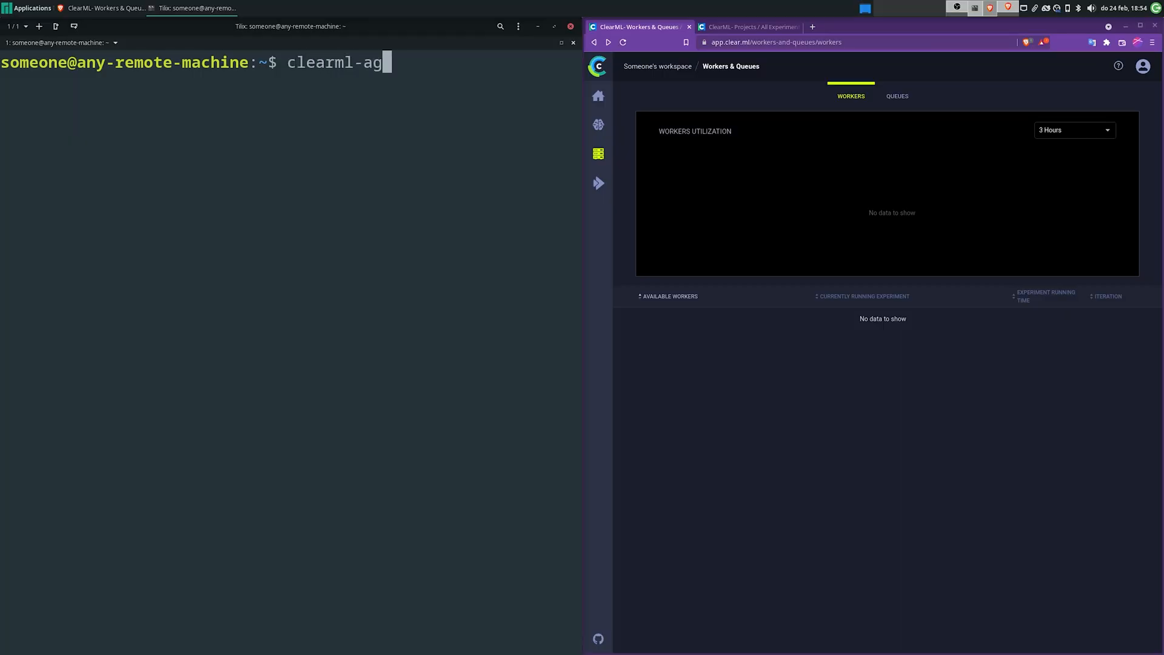
{"action": "type", "text": "ent daemo"}
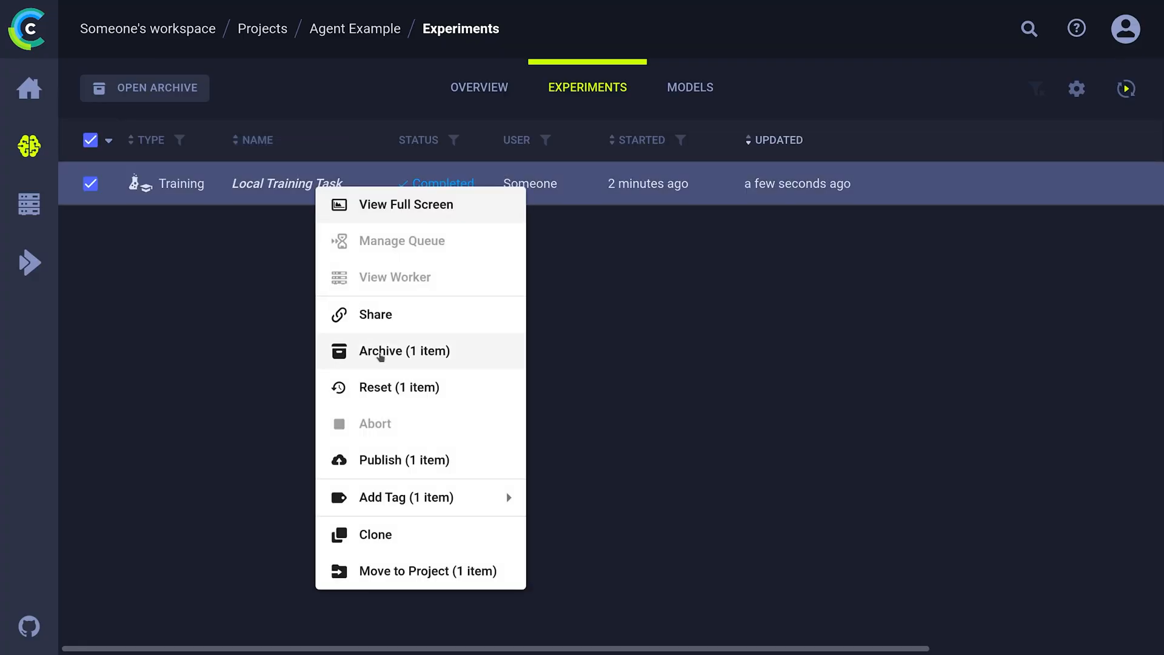
Clone Local Training Task as Remote Training Task with USE_GPU True, and enqueue it
{"action": "left_click", "coordinate": [374, 535]}
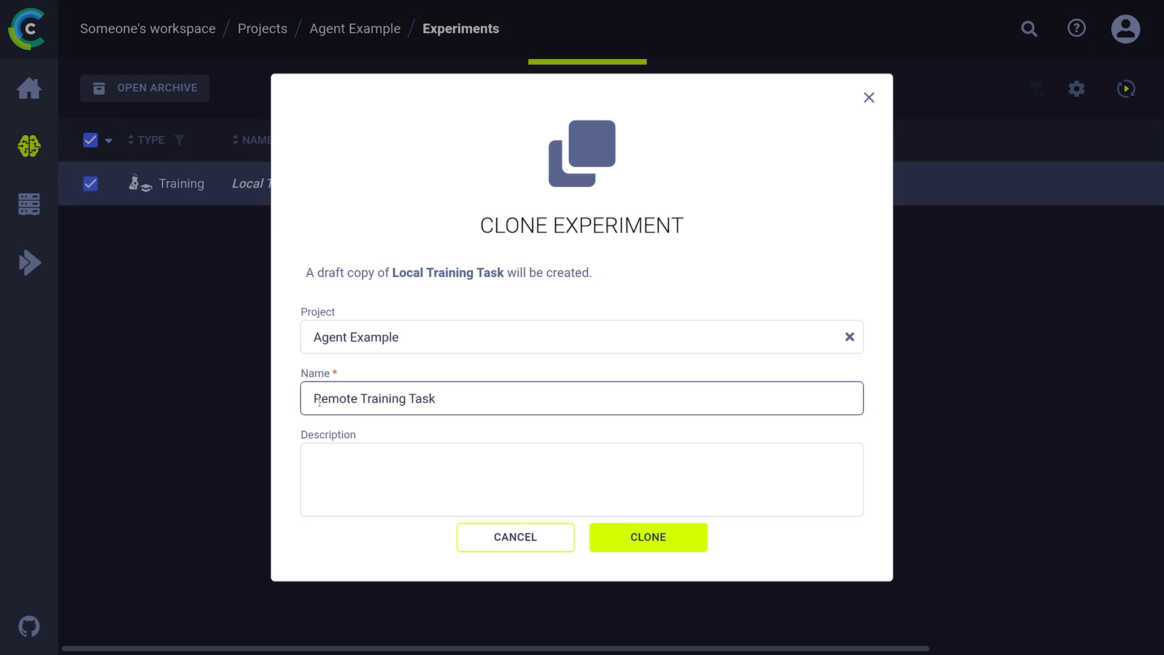
{"action": "left_click", "coordinate": [647, 536]}
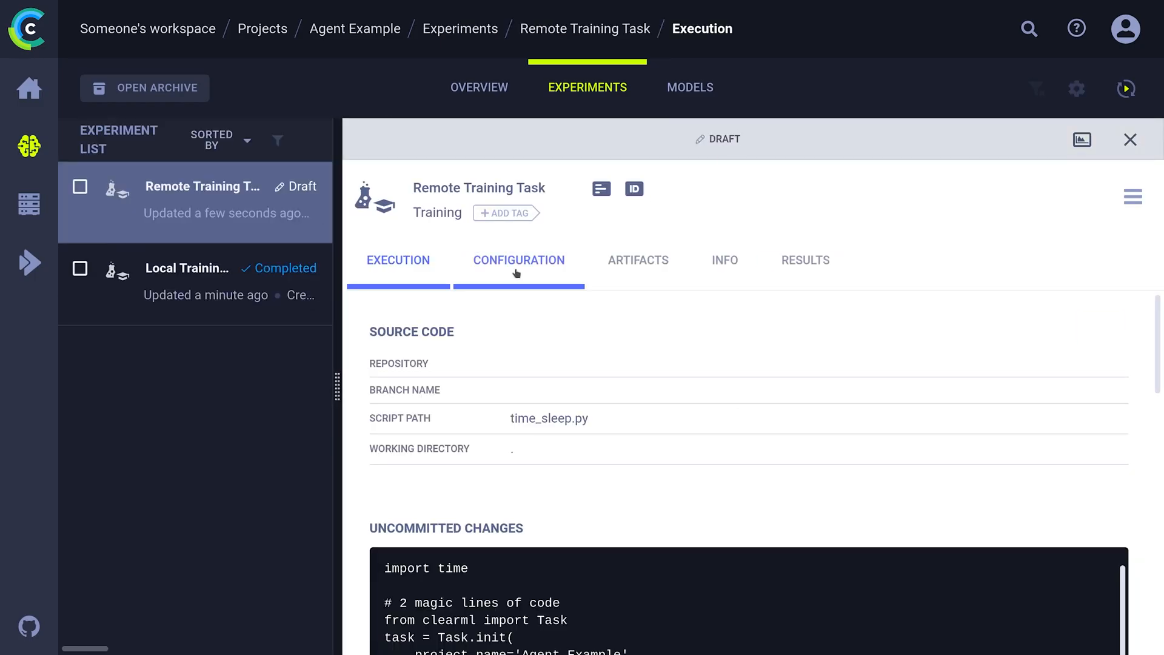
{"action": "left_click", "coordinate": [519, 261]}
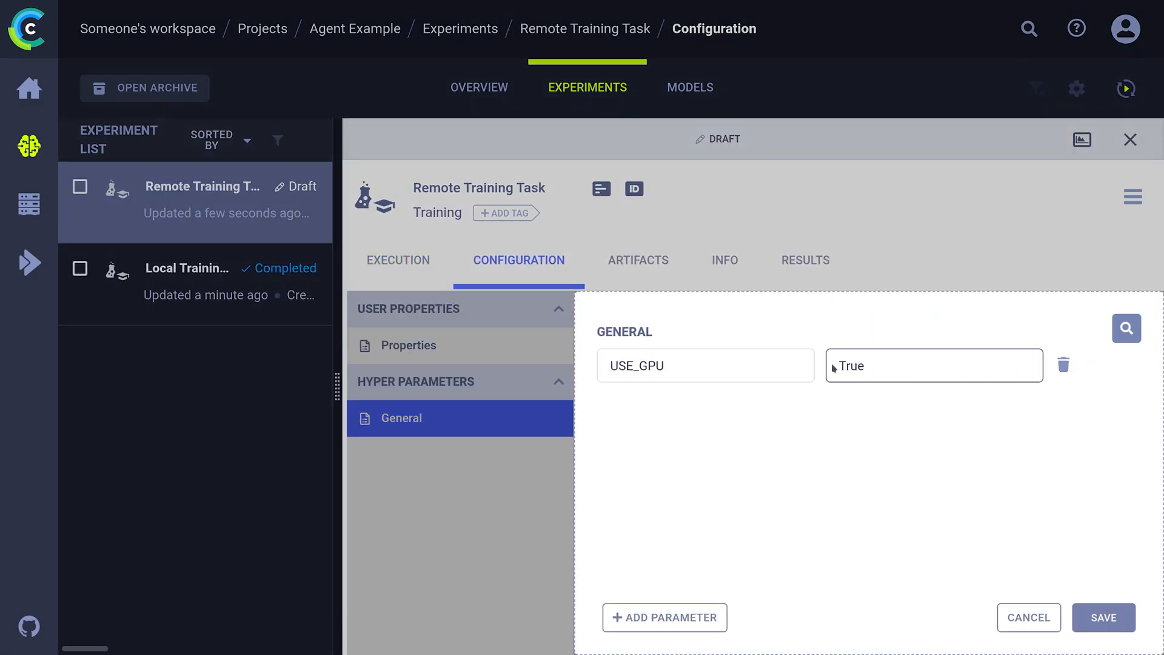
{"action": "right_click", "coordinate": [201, 201]}
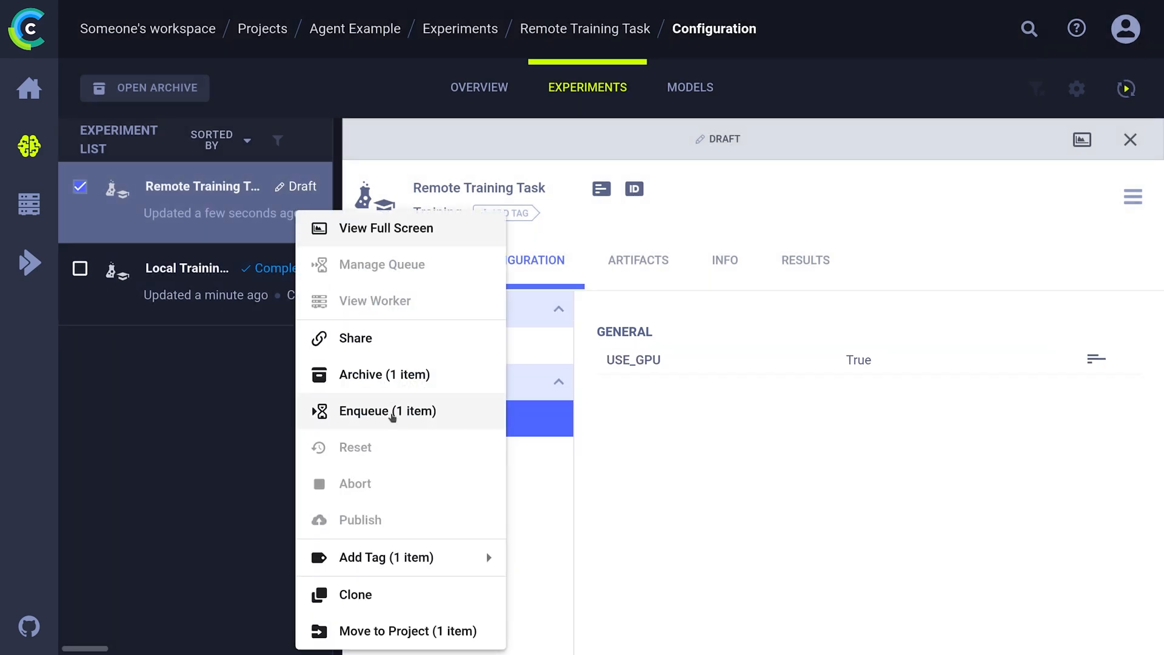
{"action": "left_click", "coordinate": [387, 410]}
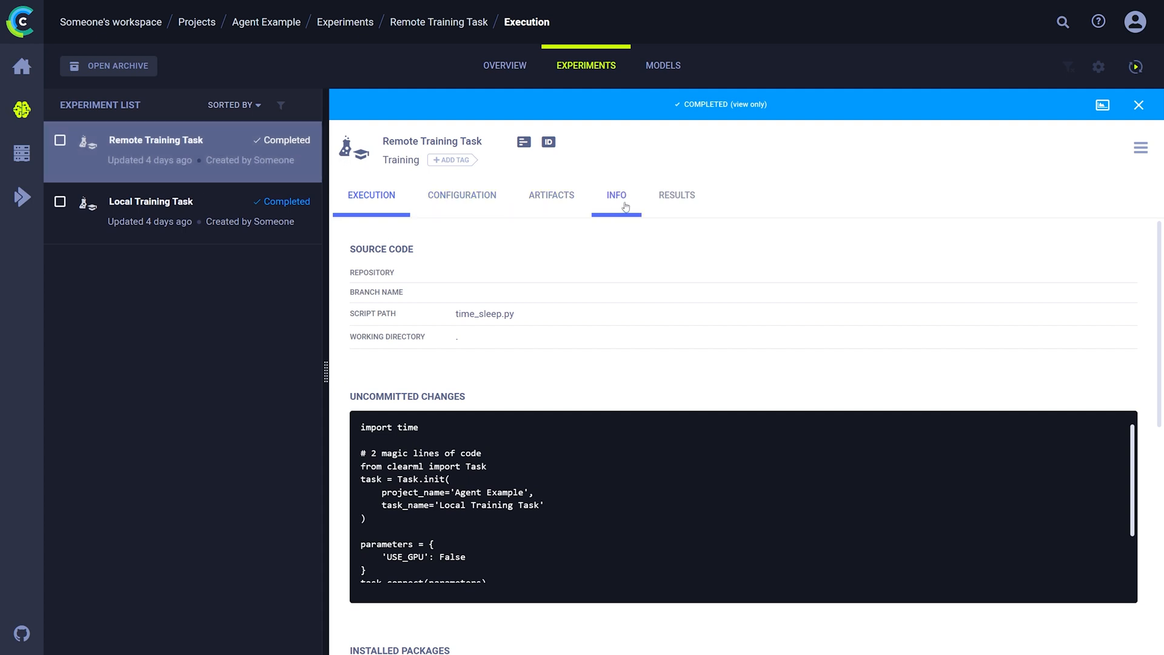
Review Remote Training Task's console log, worker and queue info, and hyperparameters
{"action": "left_click", "coordinate": [677, 196]}
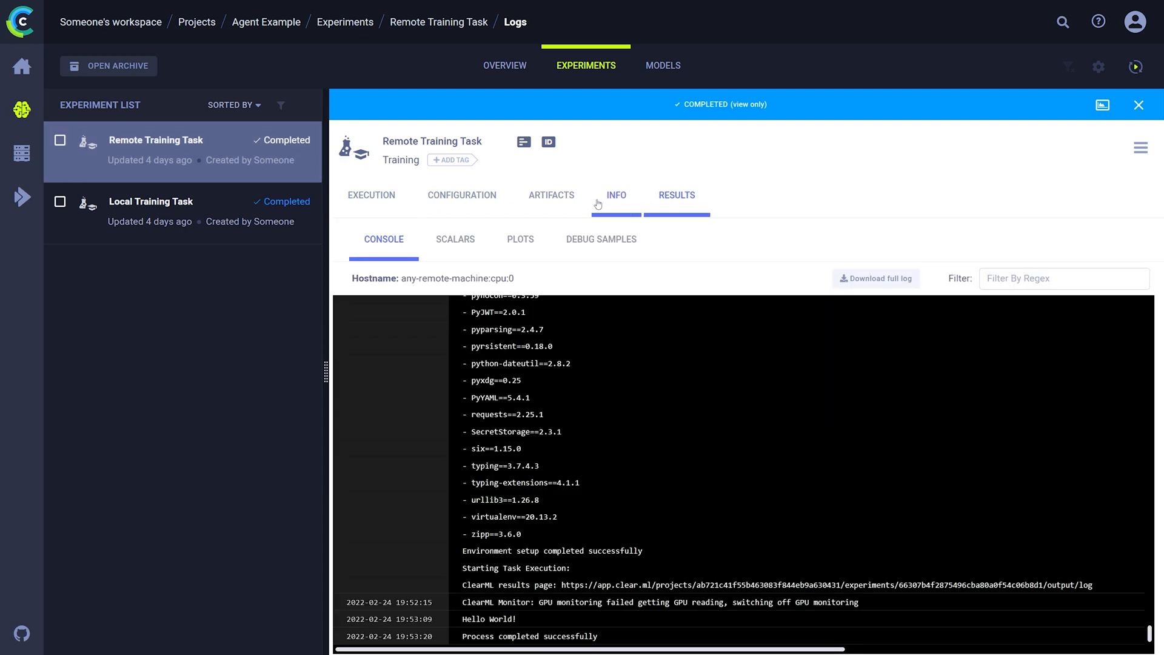
{"action": "left_click", "coordinate": [616, 195]}
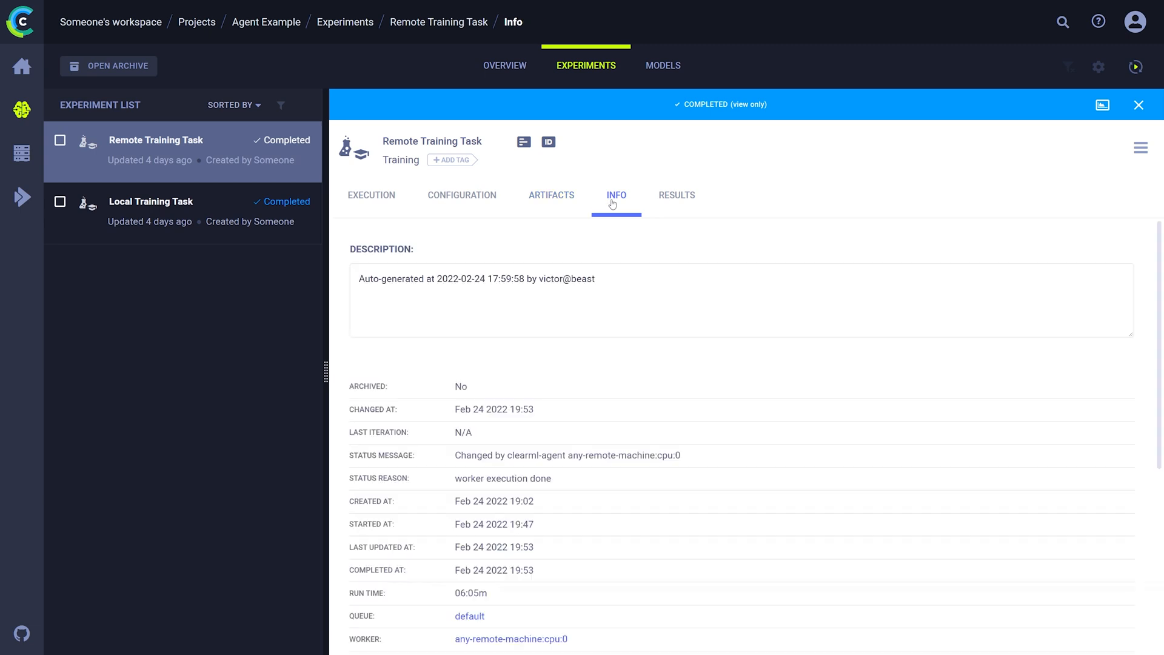
{"action": "left_click", "coordinate": [461, 196]}
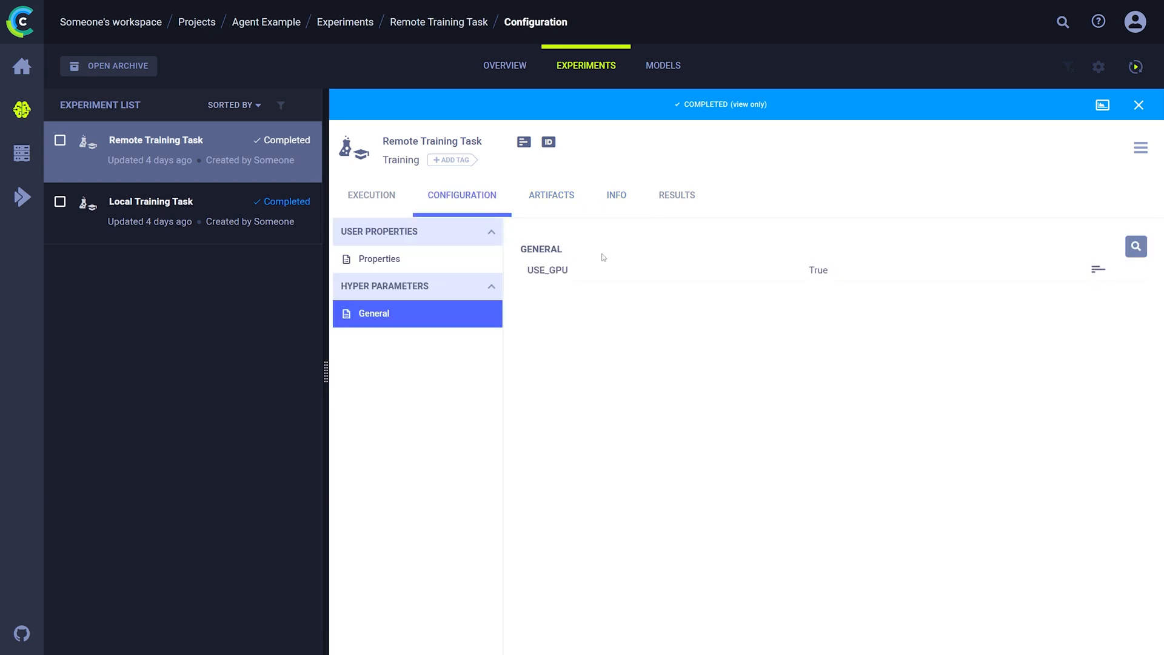
Open the any-remote-machine worker in Workers & Queues and its current experiment
{"action": "double_click", "coordinate": [817, 270]}
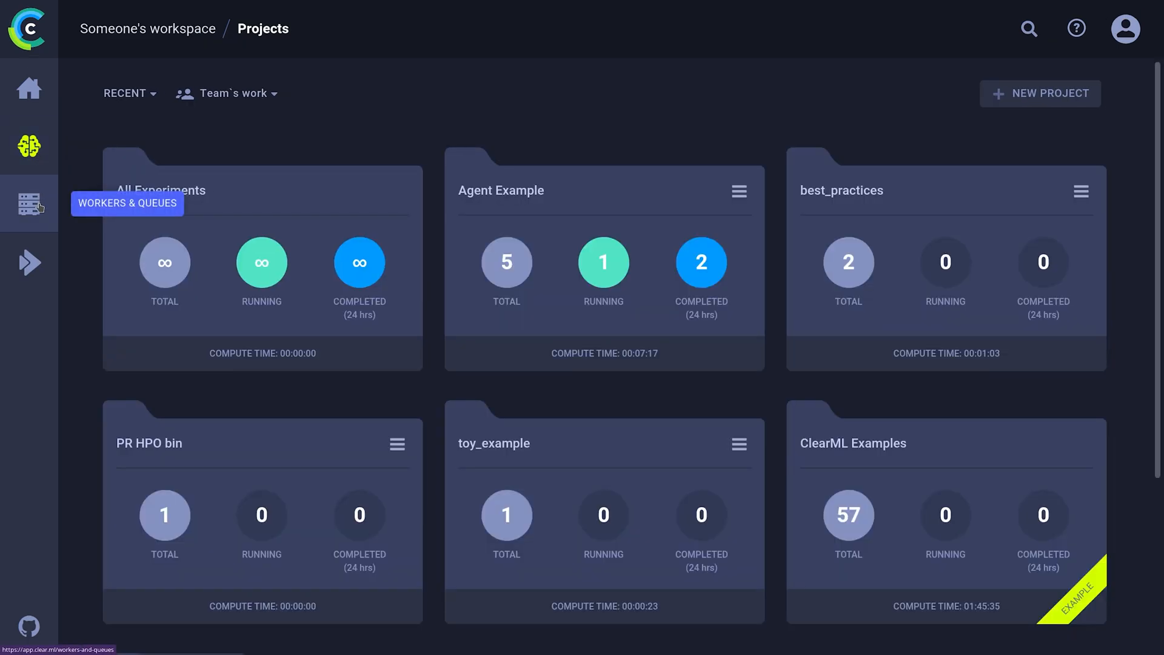
{"action": "left_click", "coordinate": [30, 204]}
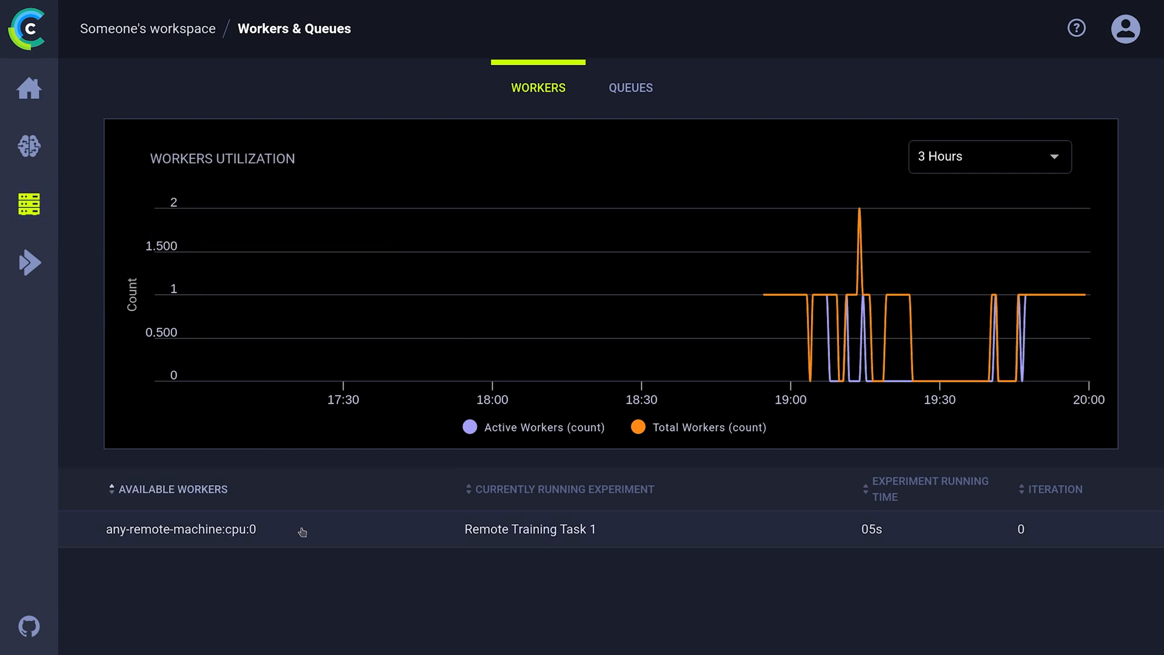
{"action": "left_click", "coordinate": [181, 529]}
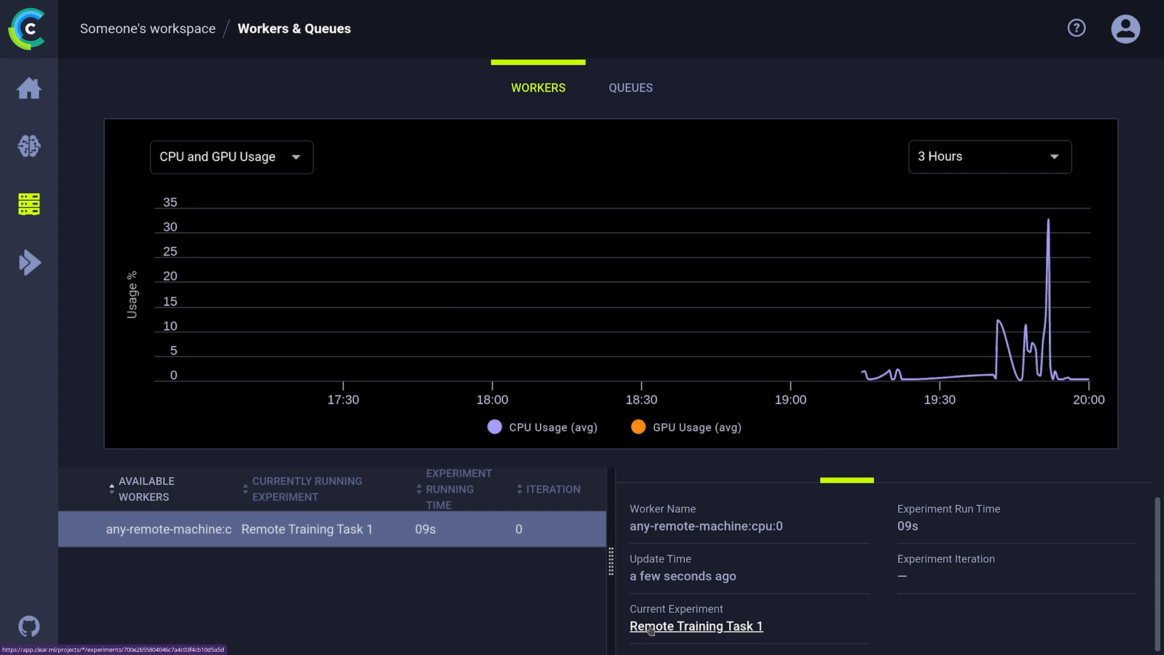
{"action": "left_click", "coordinate": [695, 625]}
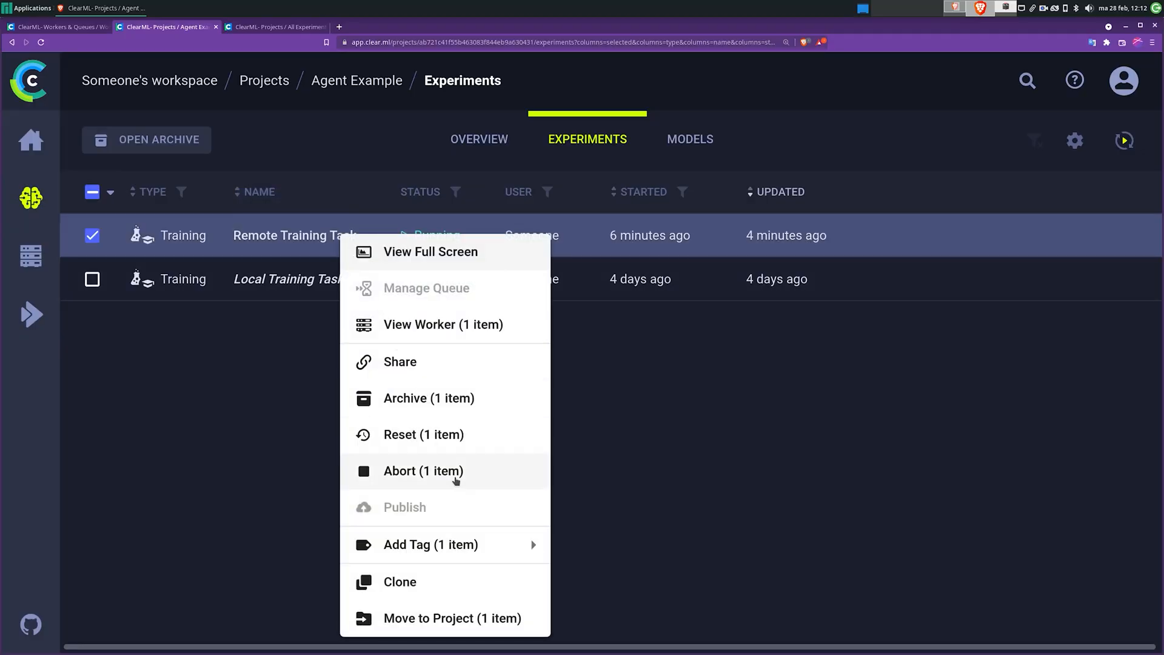
View the running task's worker, then open the default queue showing Remote Training Tasks 3 and 2
{"action": "left_click", "coordinate": [424, 470]}
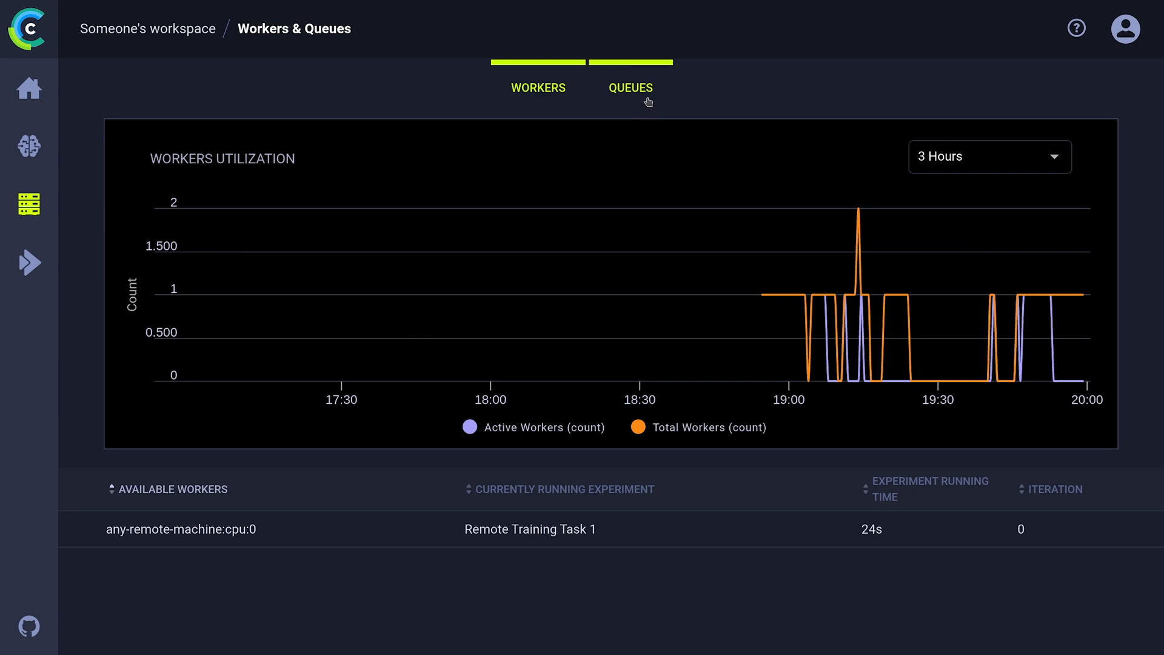
{"action": "left_click", "coordinate": [631, 86]}
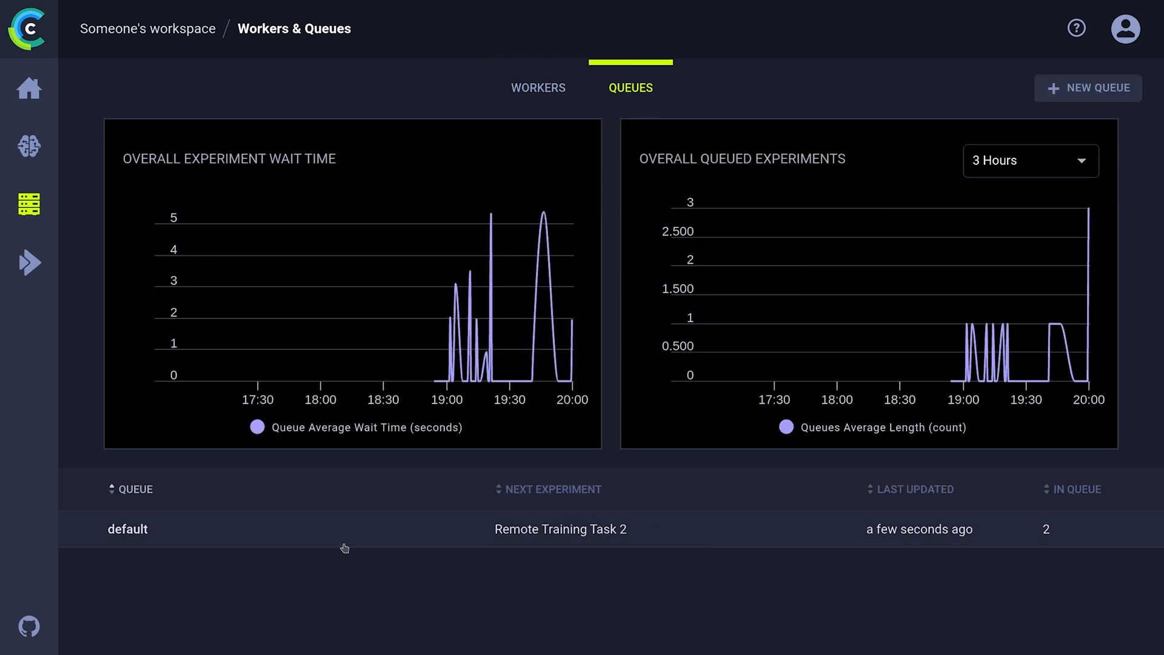
{"action": "left_click", "coordinate": [127, 529]}
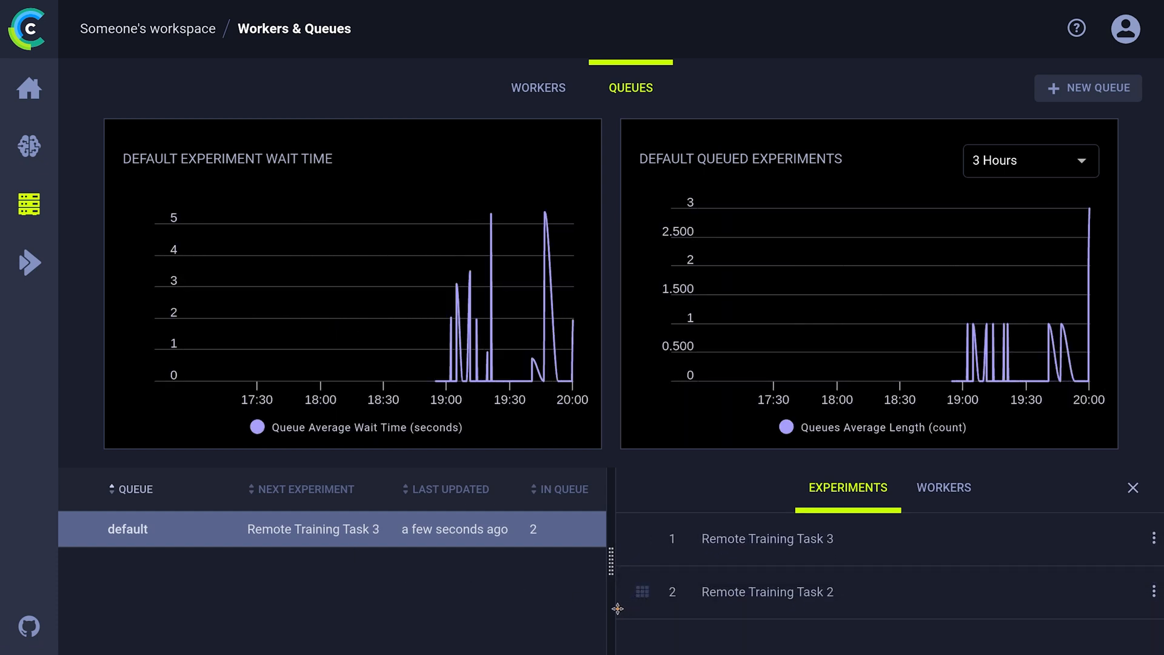
{"action": "mouse_move", "coordinate": [580, 613]}
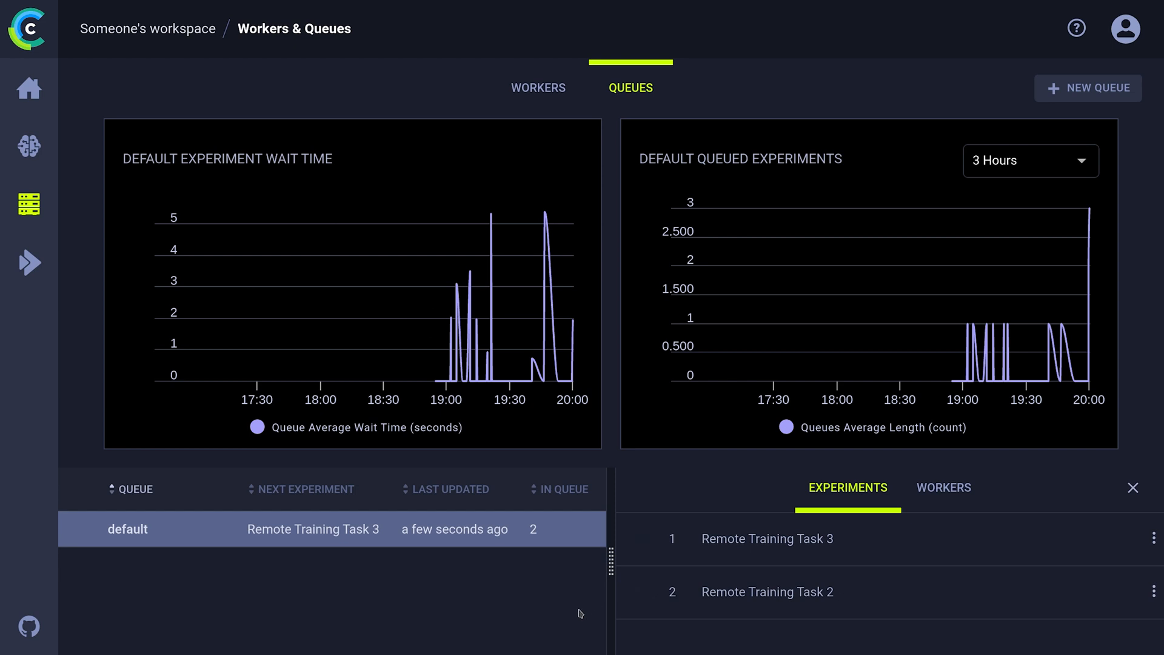
{"action": "mouse_move", "coordinate": [574, 612]}
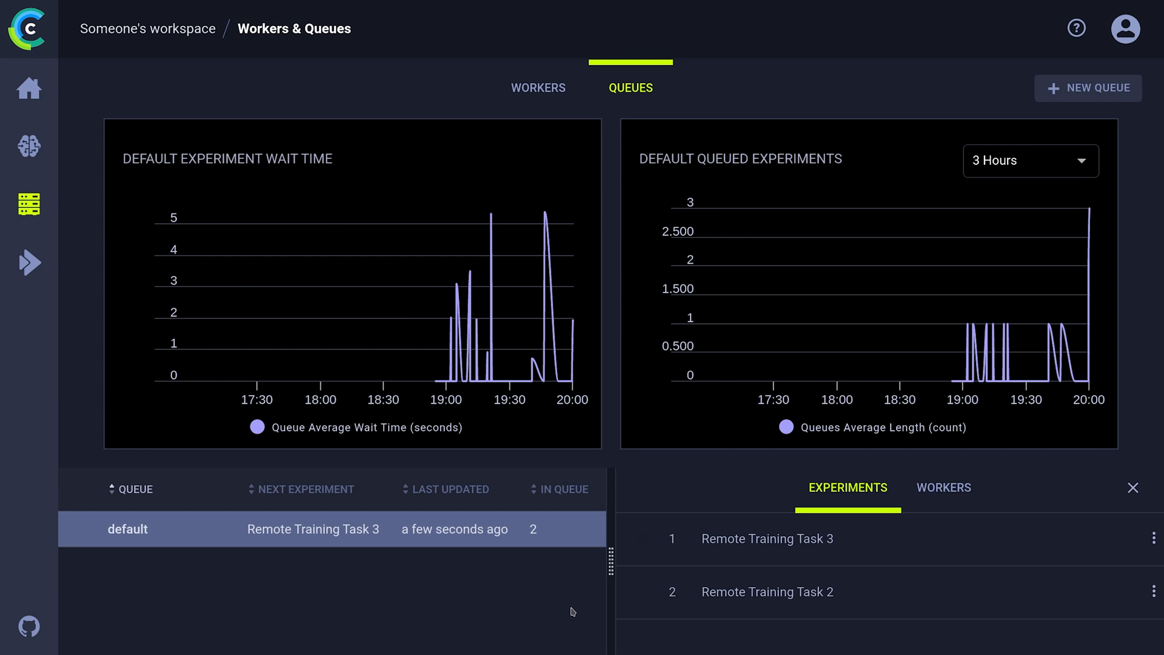